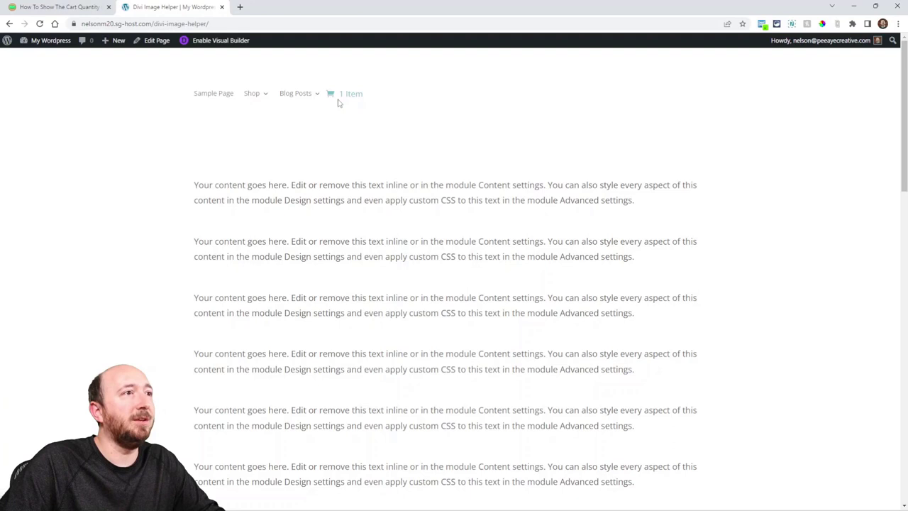
mouse_move(358, 121)
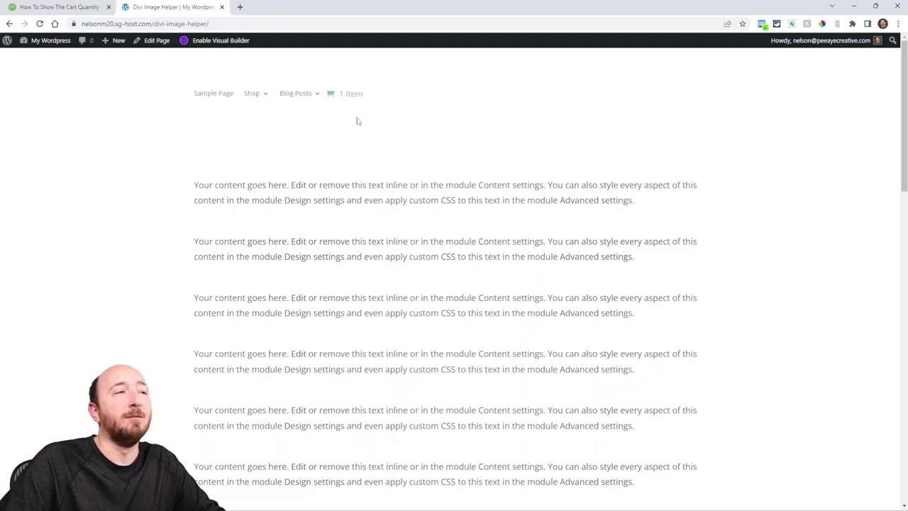
mouse_move(341, 102)
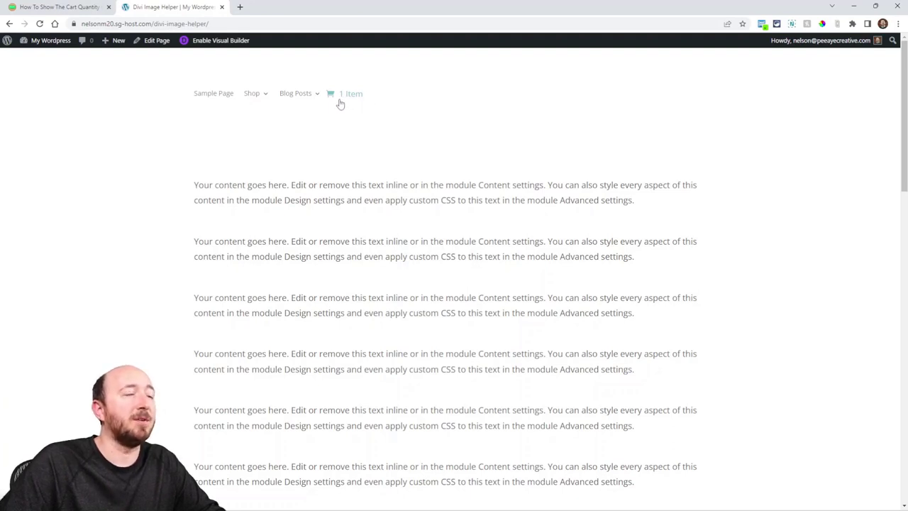
mouse_move(351, 102)
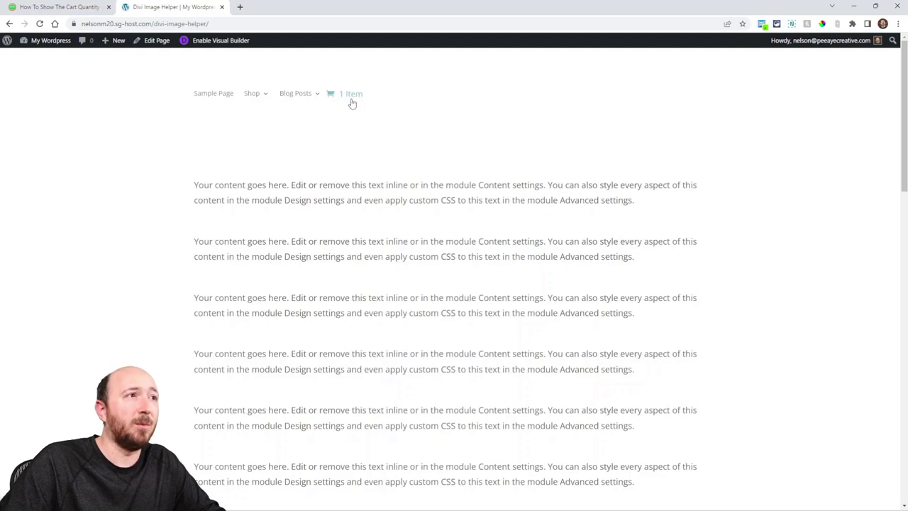
mouse_move(337, 111)
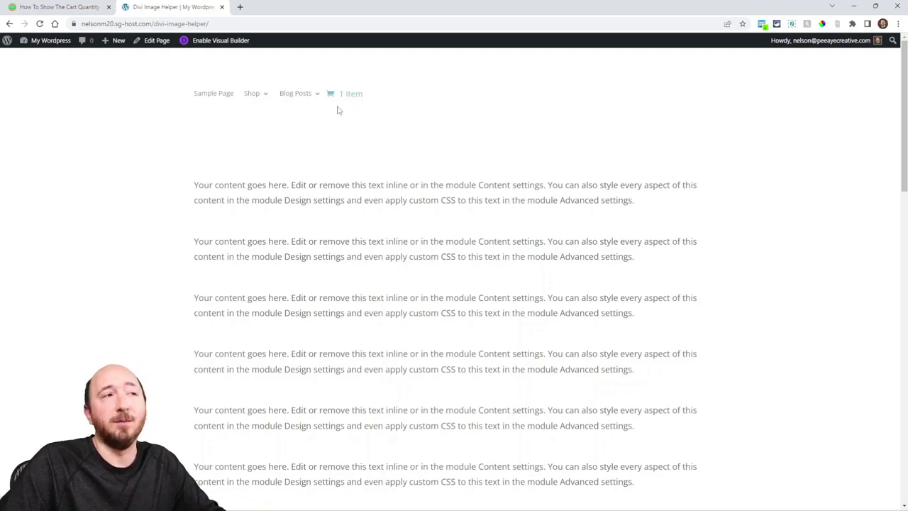
mouse_move(345, 94)
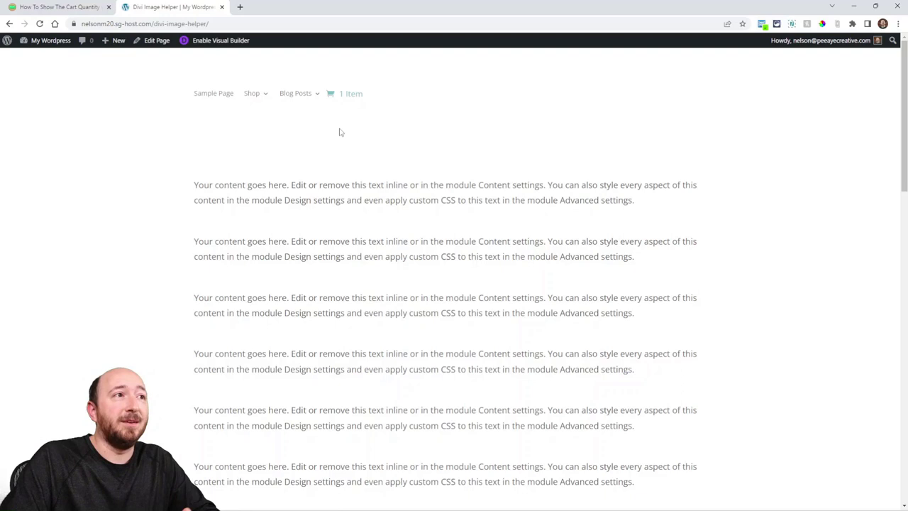
mouse_move(286, 107)
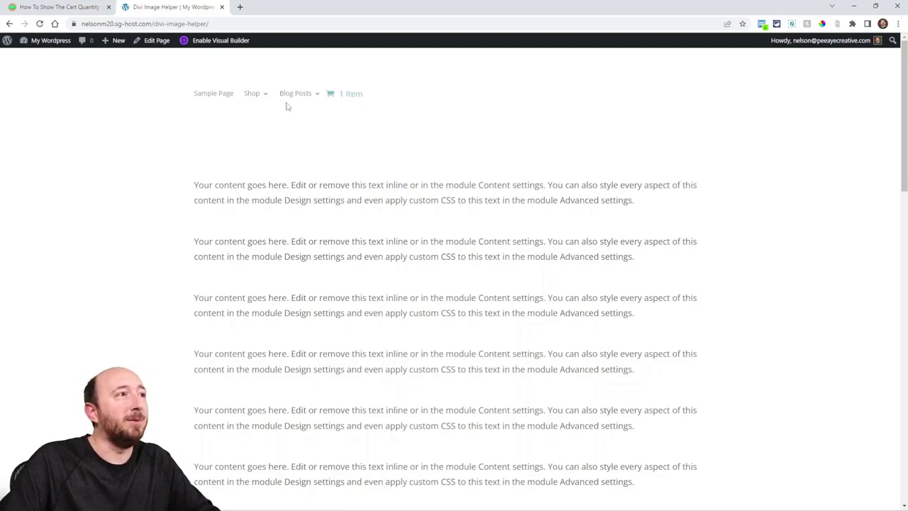
- Enable the Visual Builder from the admin bar on the page with the menu cart count
left_click(222, 40)
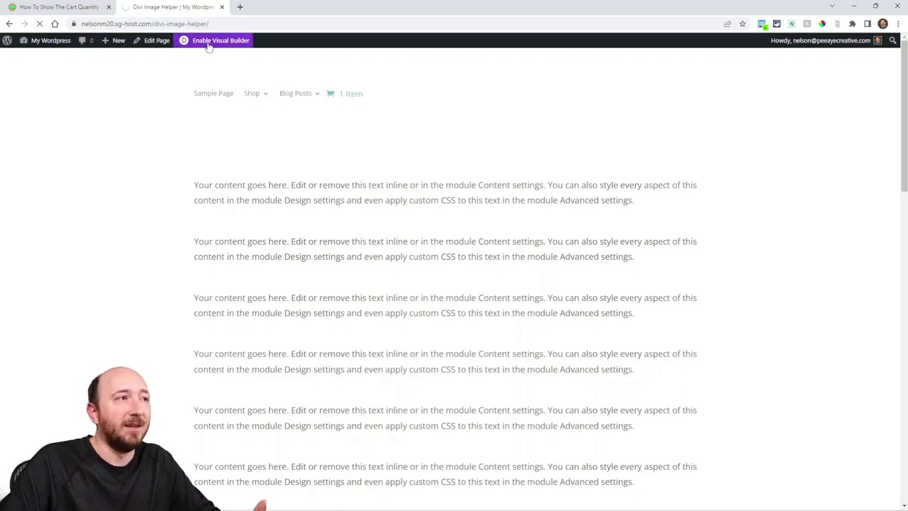
- Load the Visual Builder and bring up the Menu module's settings via its gear icon
left_click(219, 40)
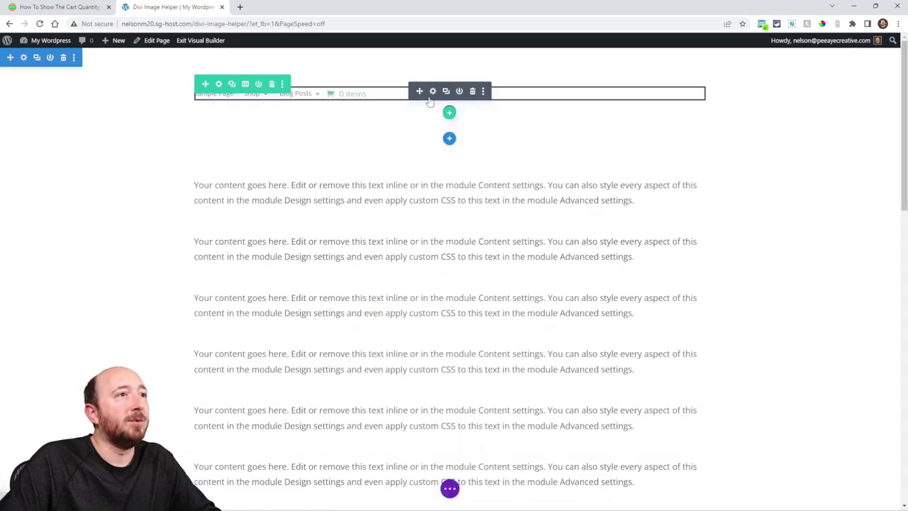
left_click(431, 91)
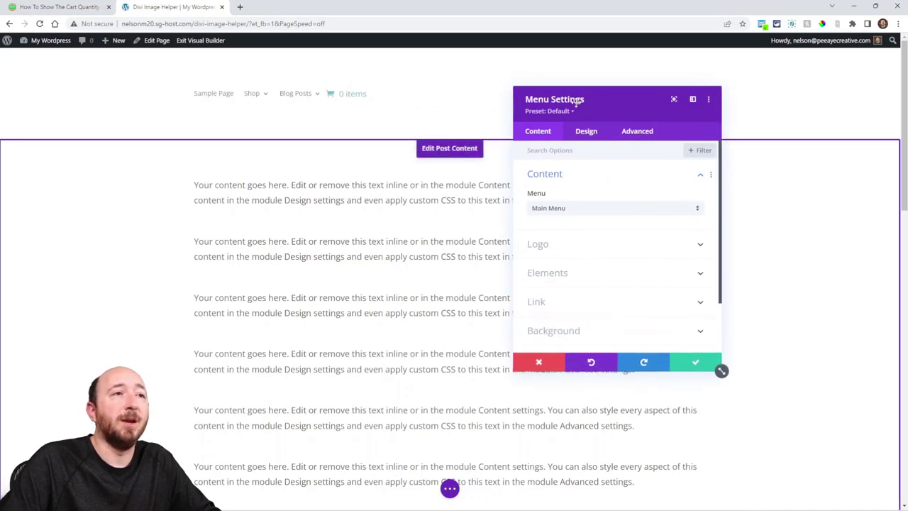
- In Elements, toggle Show Shopping Cart Icon and Show Cart Quantity, leaving both on so the menu shows '0 items'
left_click(548, 272)
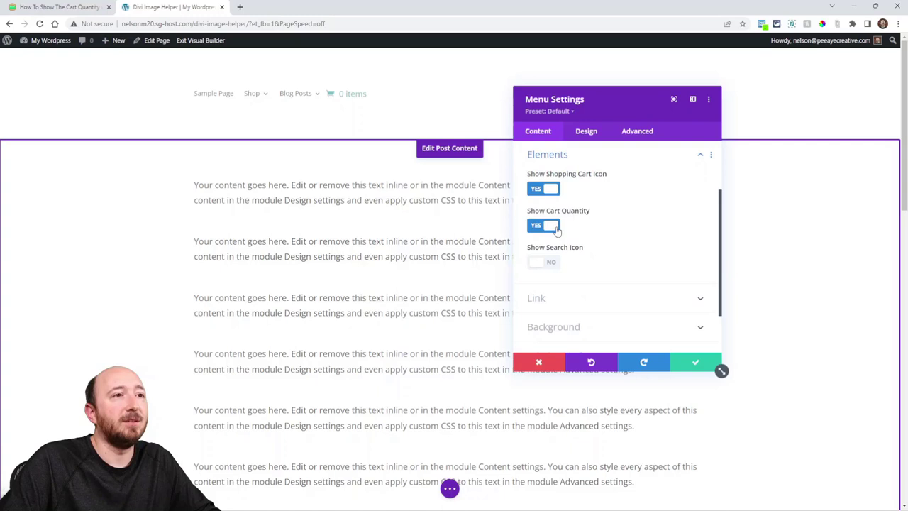
left_click(542, 224)
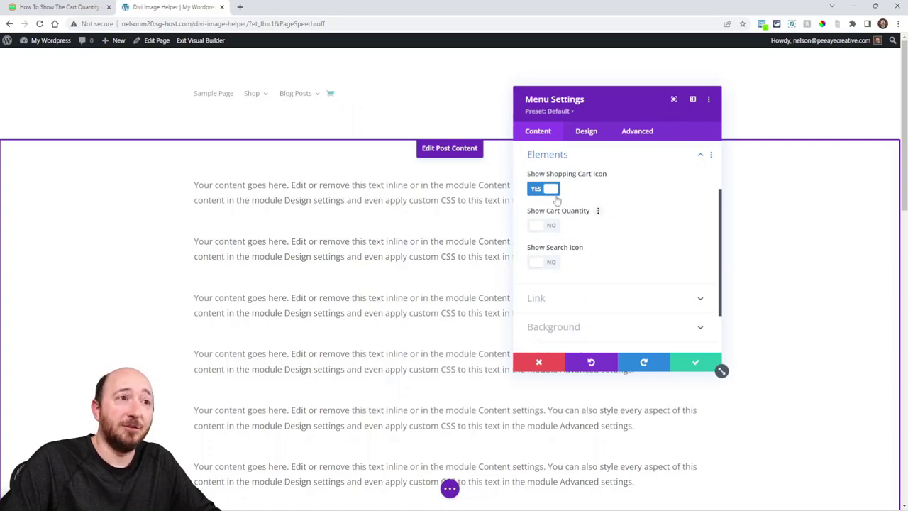
left_click(536, 188)
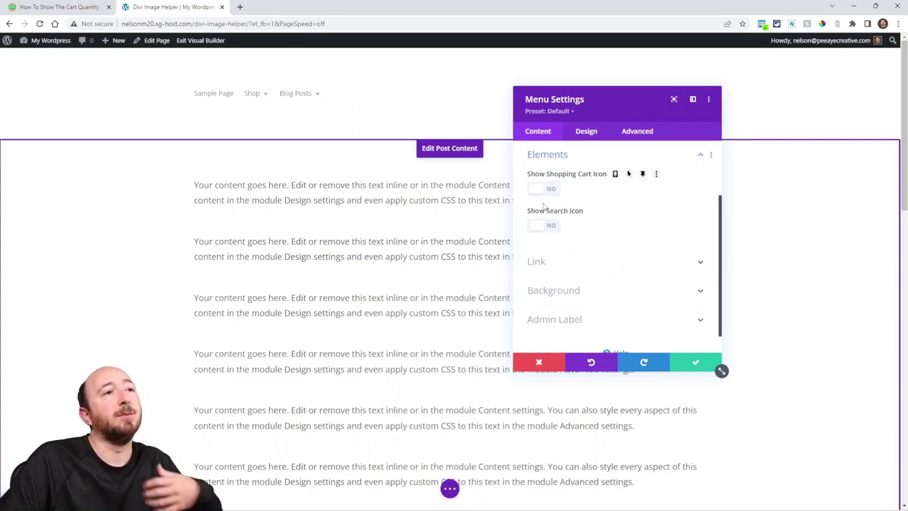
left_click(541, 188)
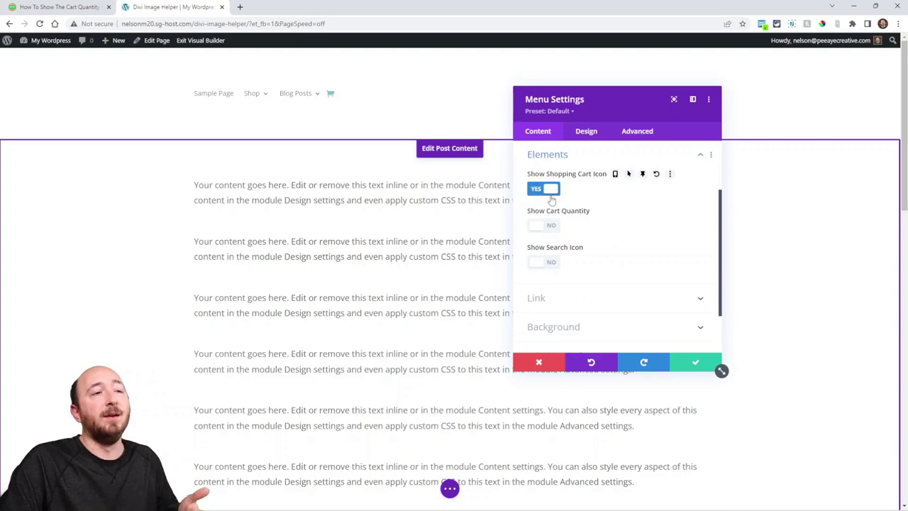
left_click(544, 225)
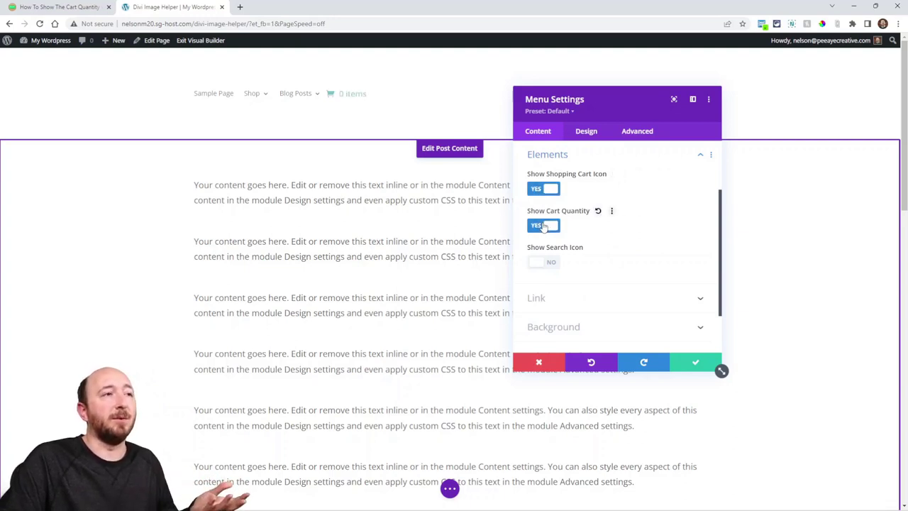
left_click(543, 225)
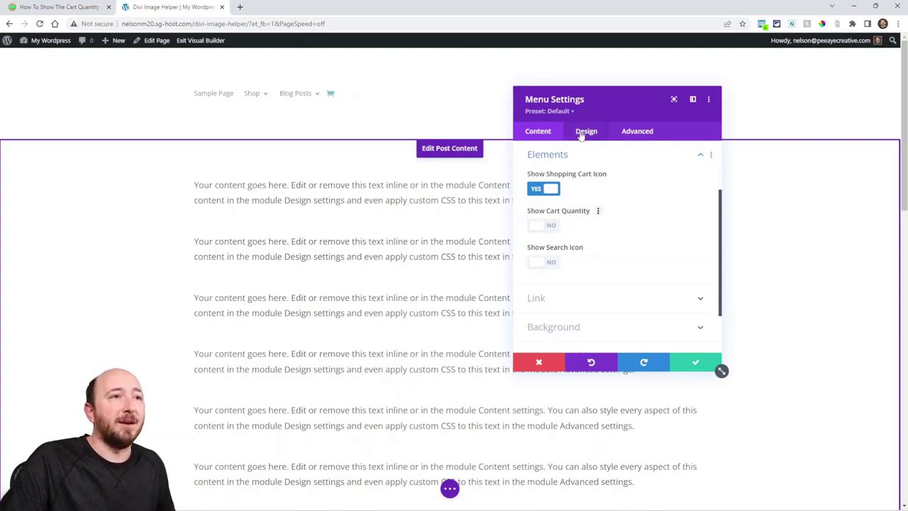
left_click(544, 224)
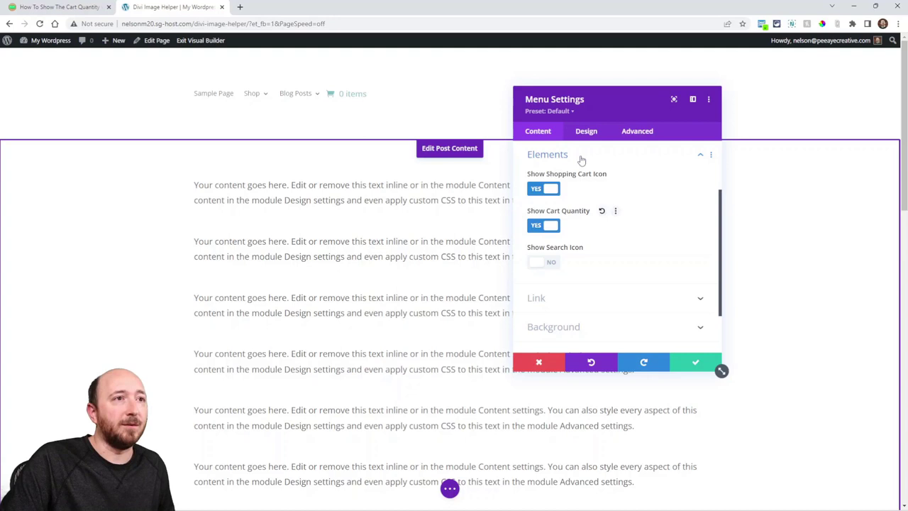
- Style the Cart Quantity Text bold with capitalized words and a slightly larger text size
left_click(586, 130)
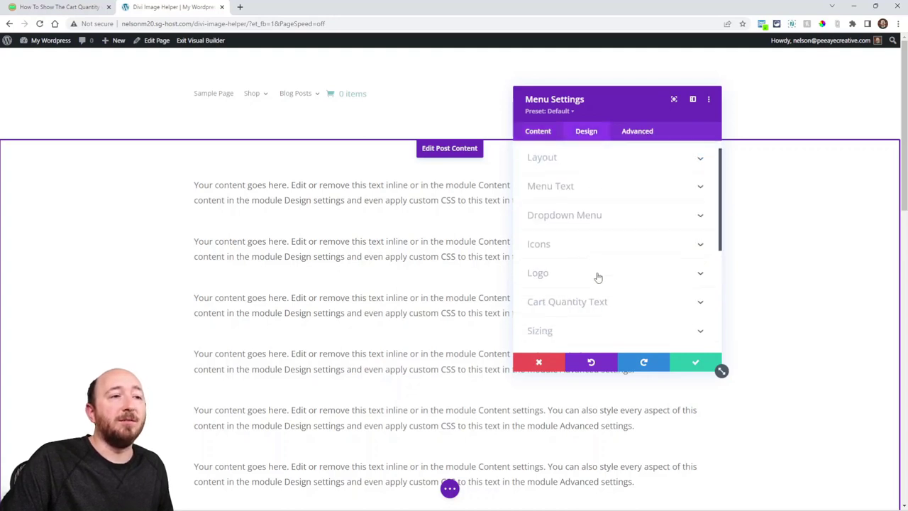
scroll("down", 3)
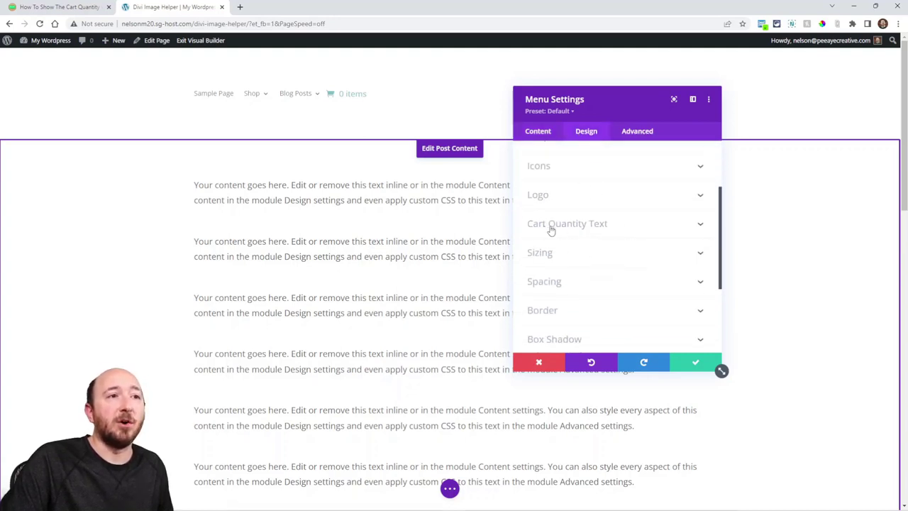
left_click(568, 225)
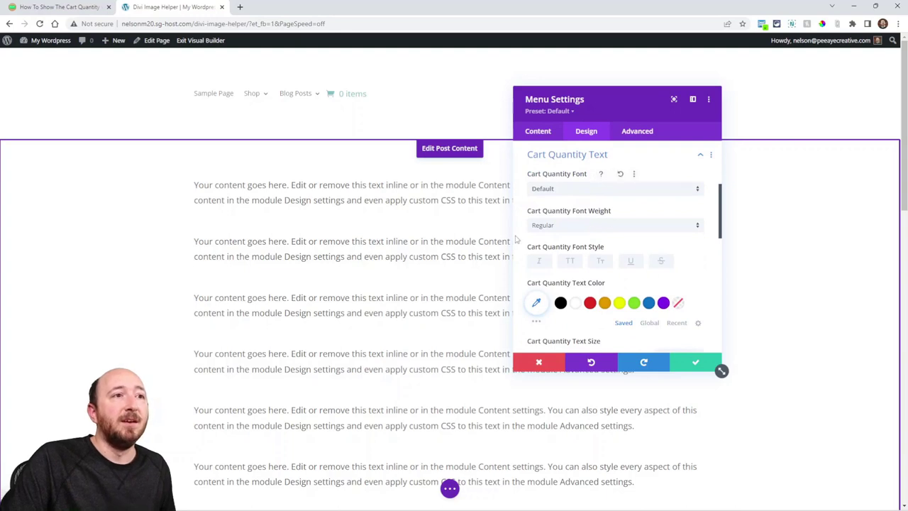
left_click(613, 224)
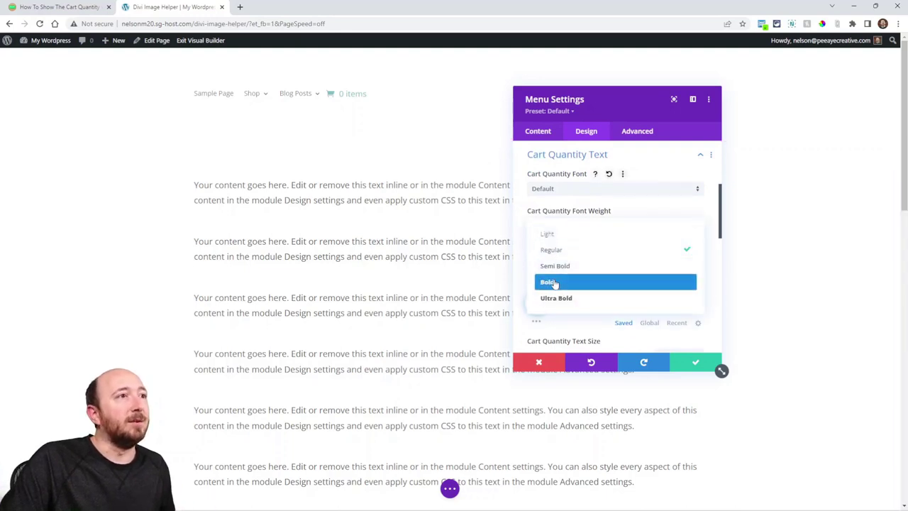
left_click(547, 281)
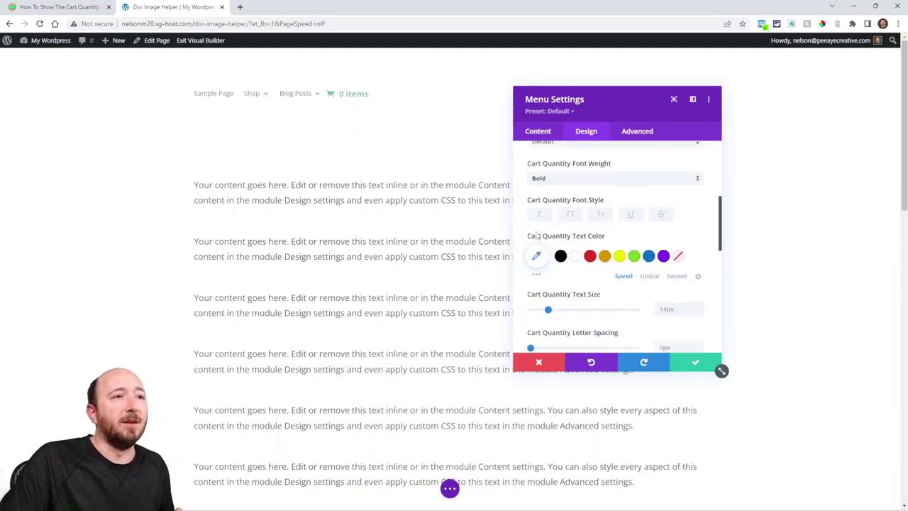
left_click(570, 213)
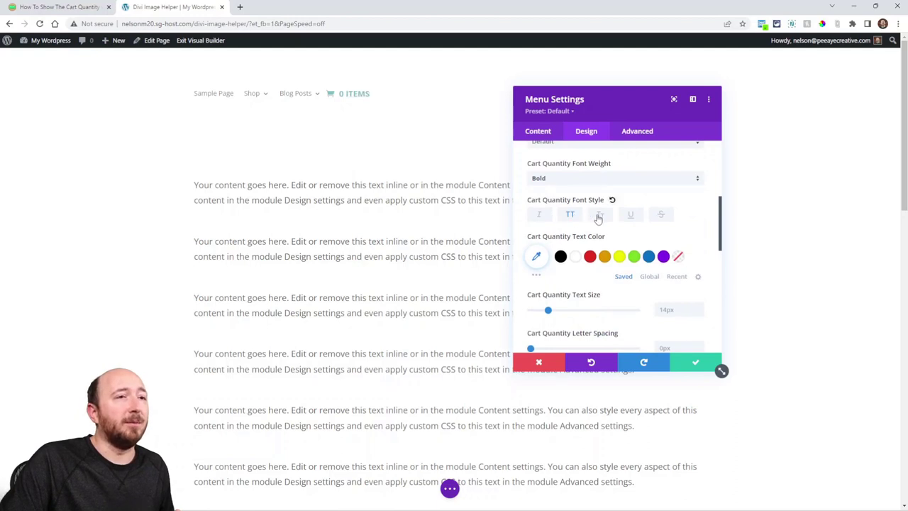
left_click(590, 255)
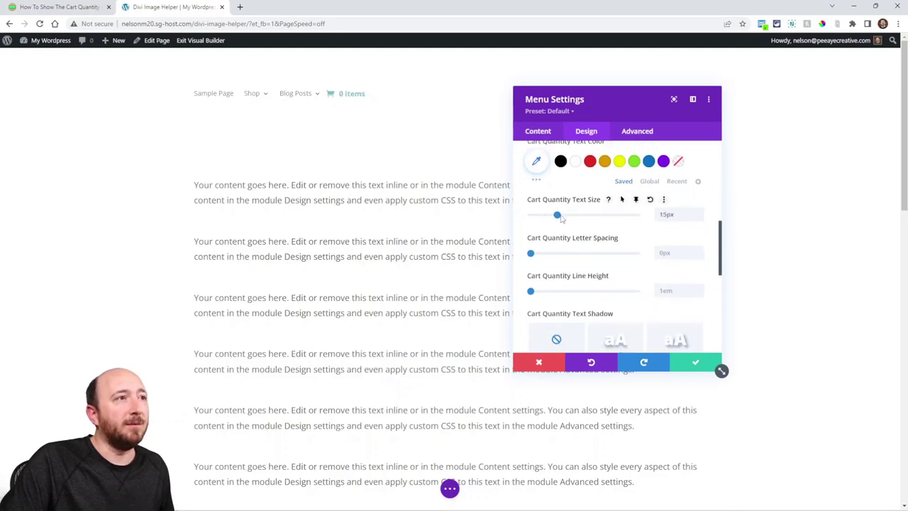
left_click_drag(556, 214, 593, 214)
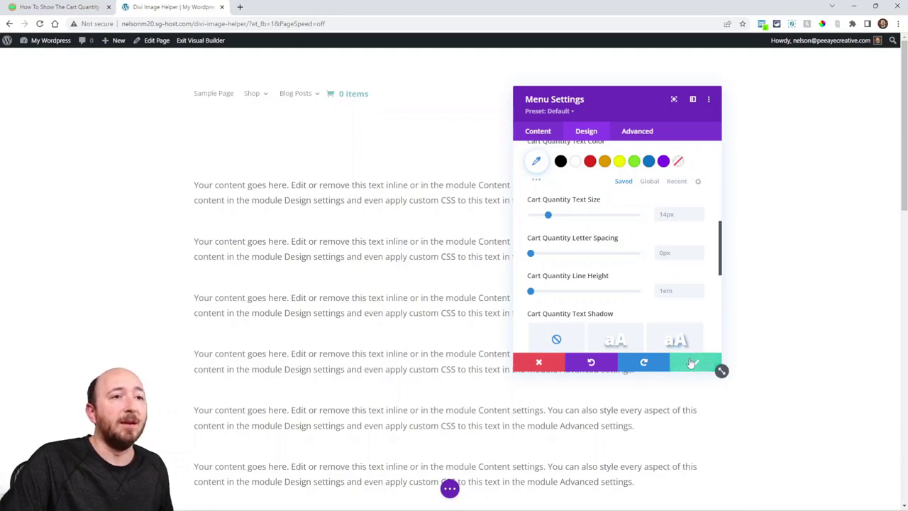
- Keep the menu styling changes and scroll the tutorial down to the bonus cart styling snippets
left_click(693, 363)
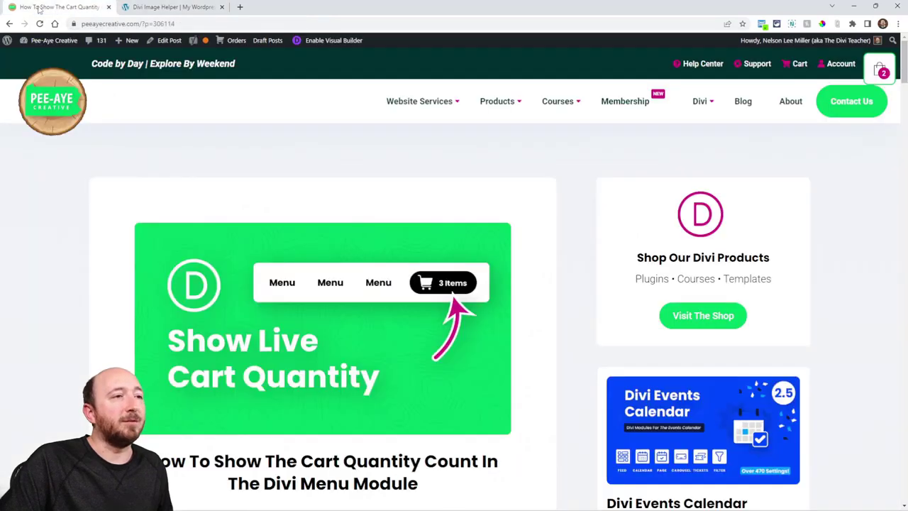
scroll("down", 3)
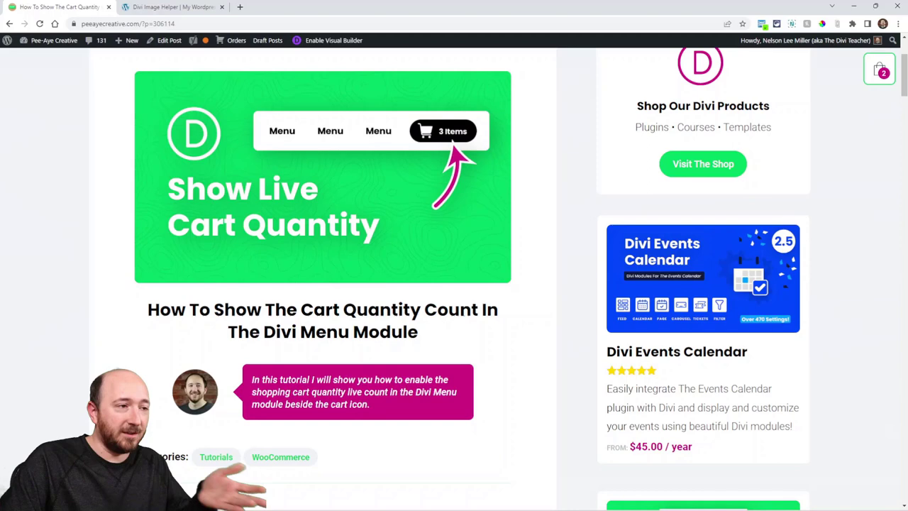
mouse_move(400, 297)
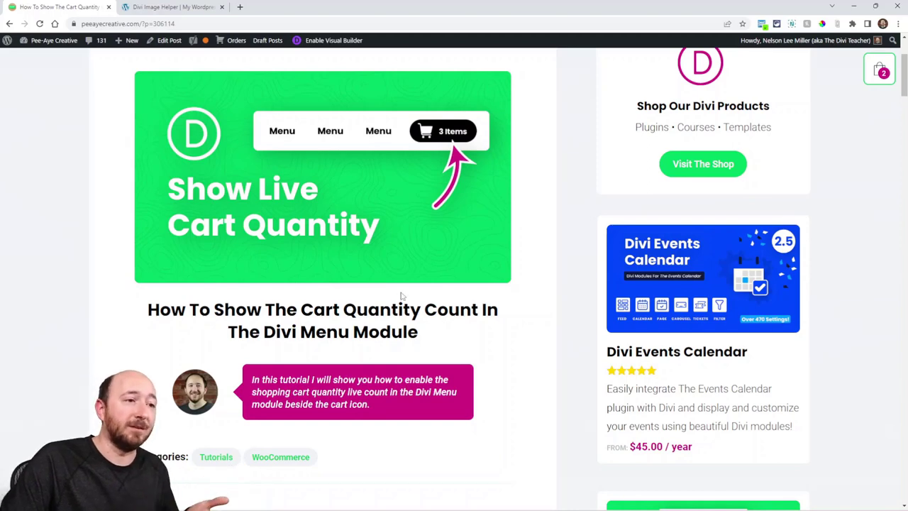
scroll("down", 3)
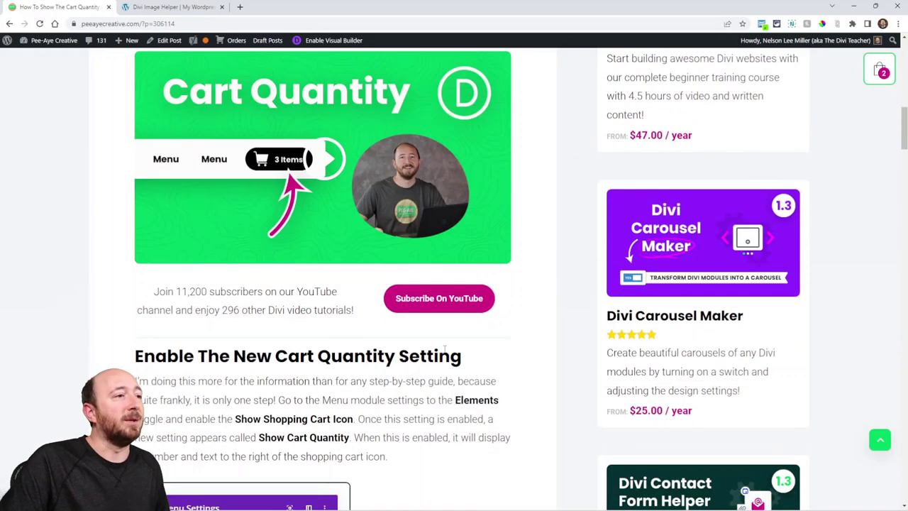
scroll("down", 3)
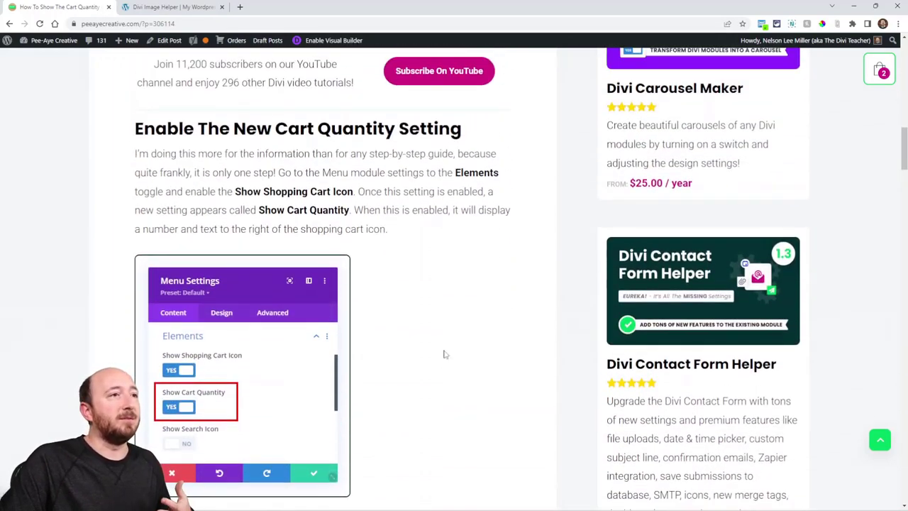
scroll("down", 3)
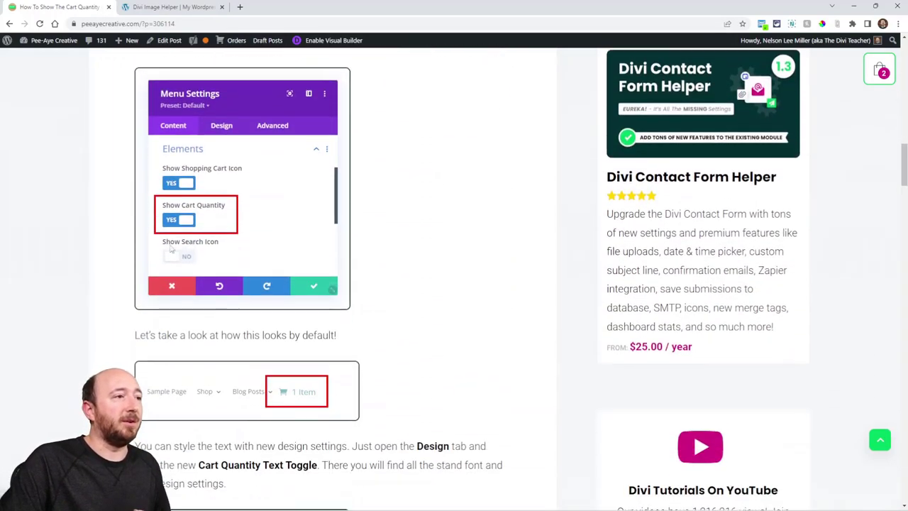
scroll("down", 3)
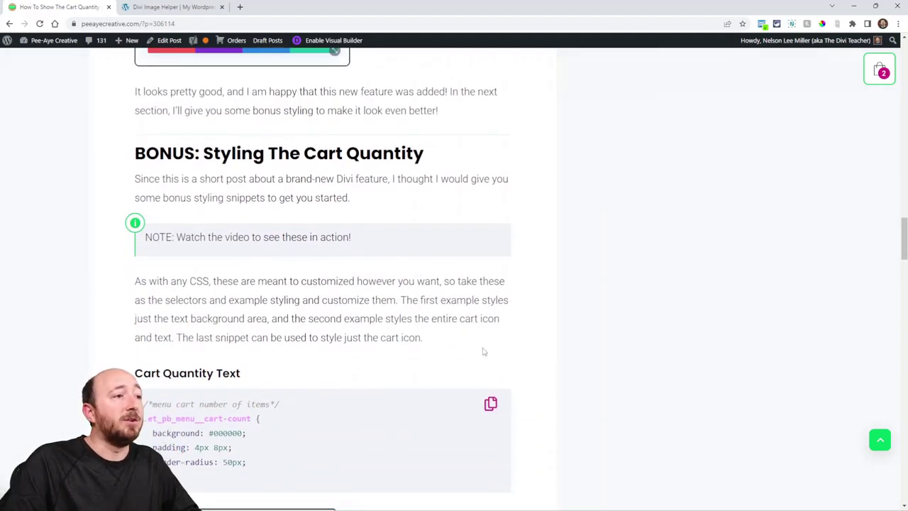
scroll("down", 3)
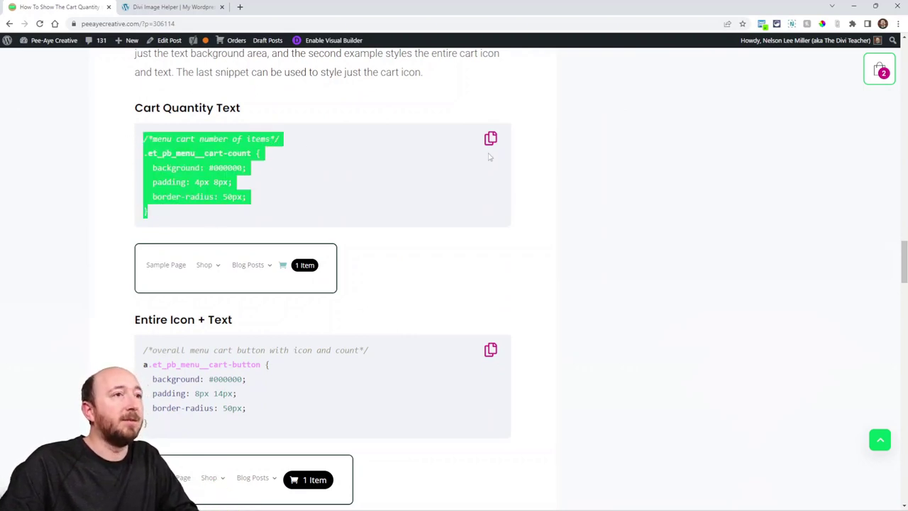
- Paste the Cart Quantity Text snippet into the test site's User CSS with border-radius 0, then return to the tutorial
left_click(491, 139)
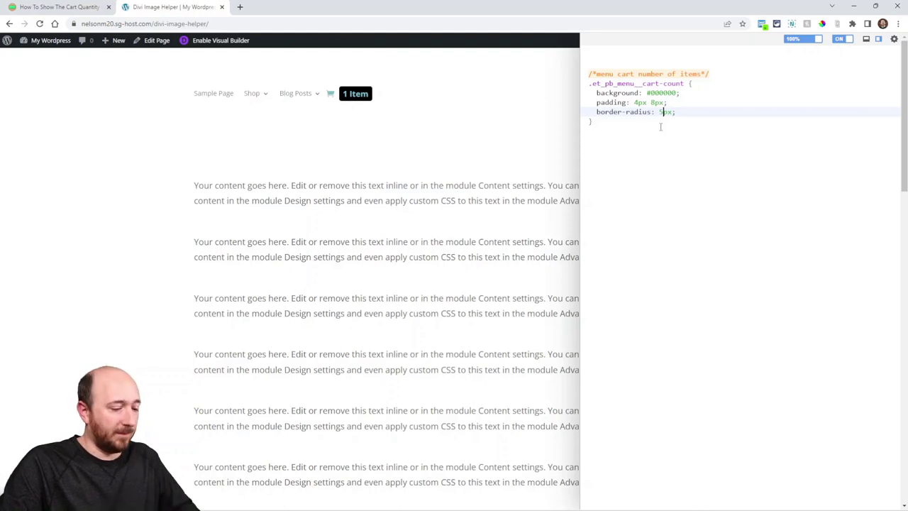
type("0")
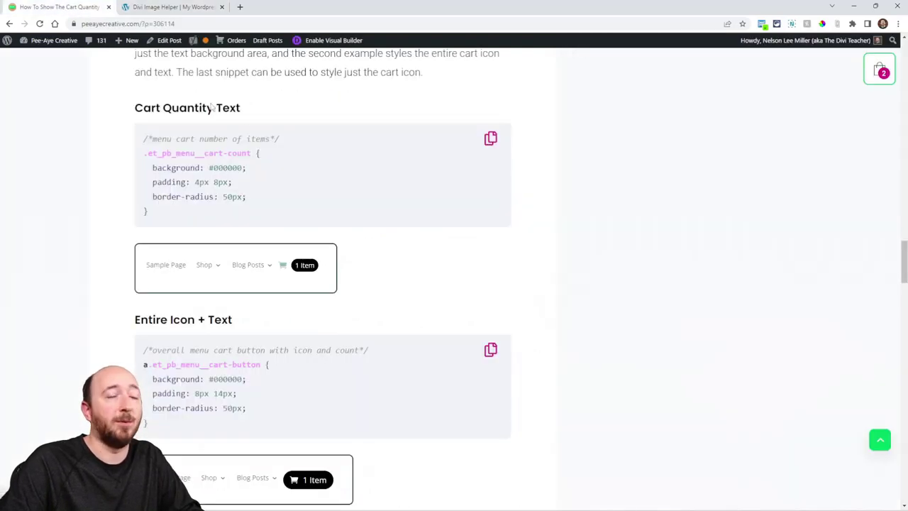
mouse_move(383, 207)
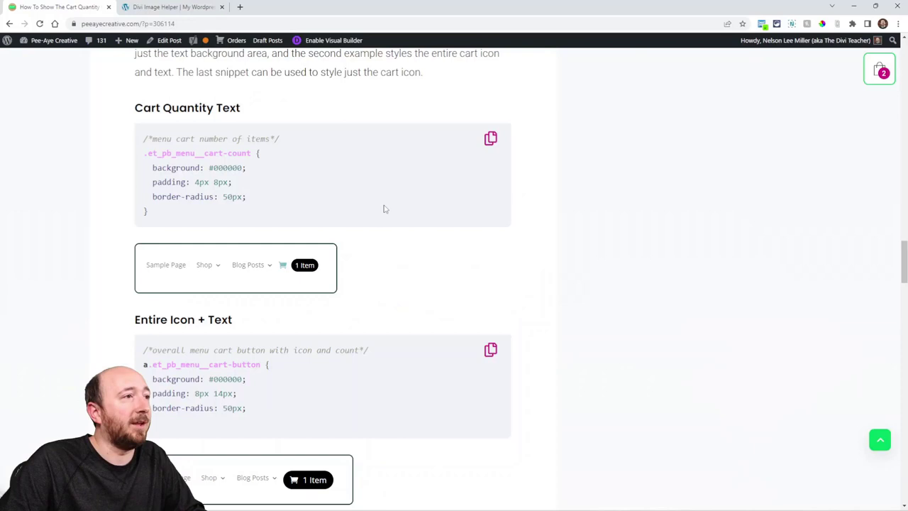
scroll("down", 3)
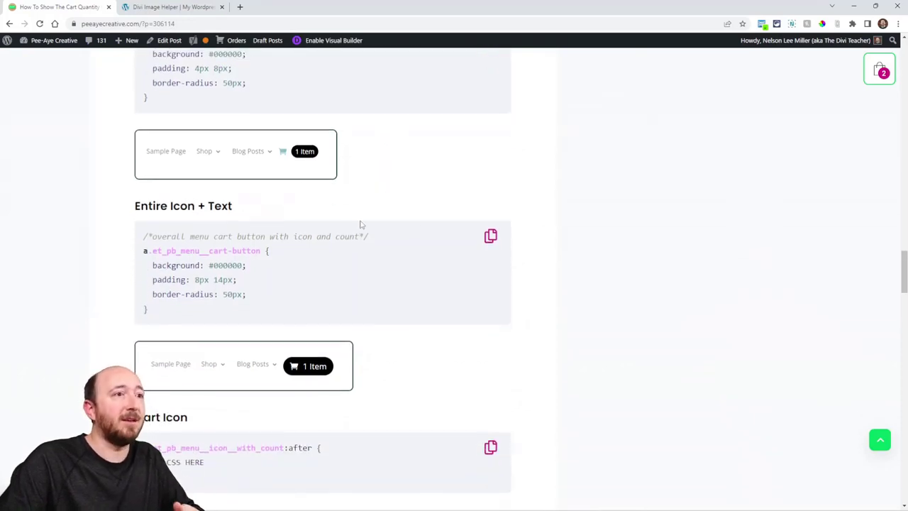
- Apply the Entire Icon + Text snippet in User CSS, swapping its declarations for a thin red border, then return to the tutorial
left_click(491, 236)
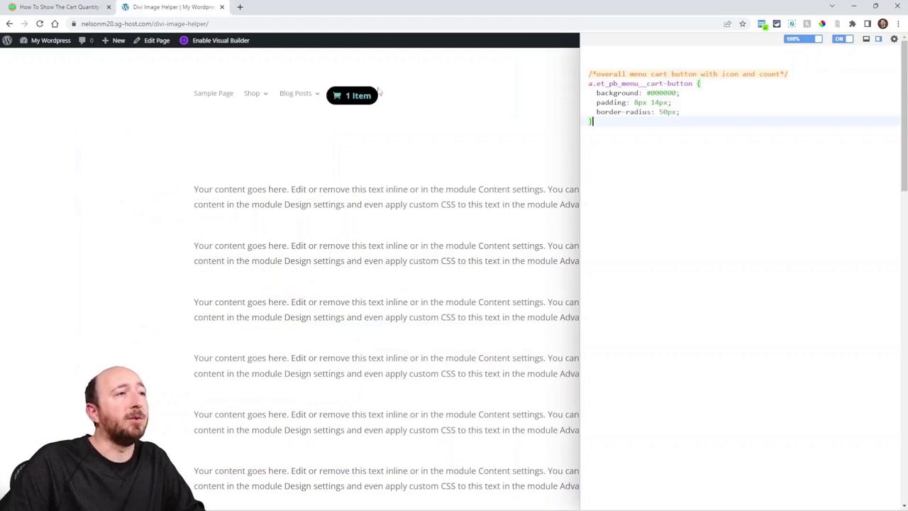
mouse_move(593, 209)
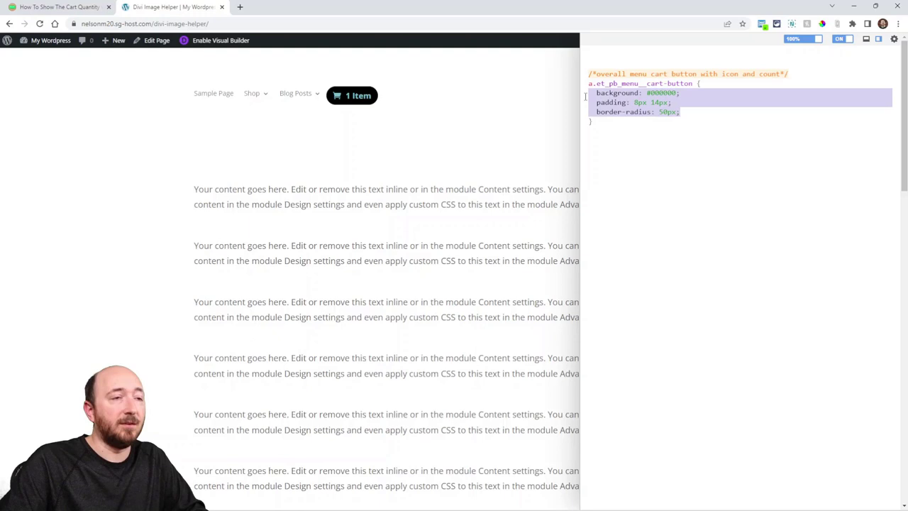
left_click(681, 111)
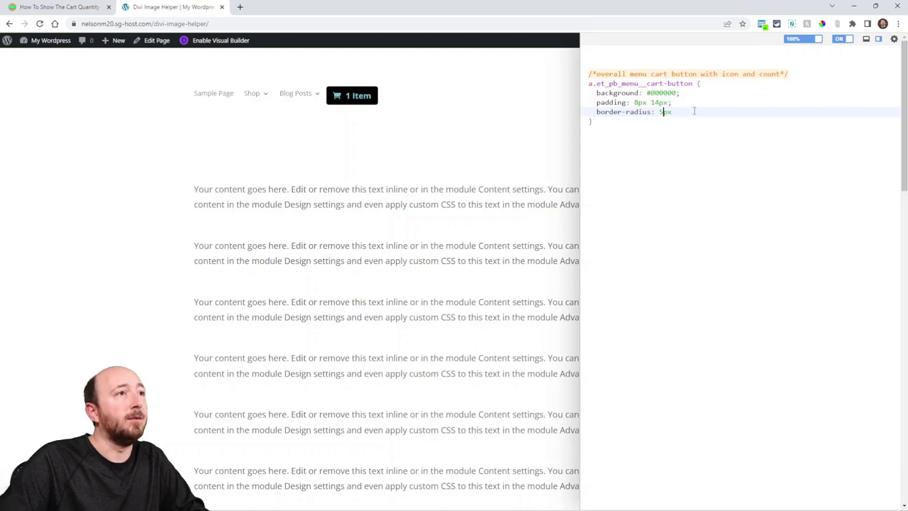
triple_click(632, 110)
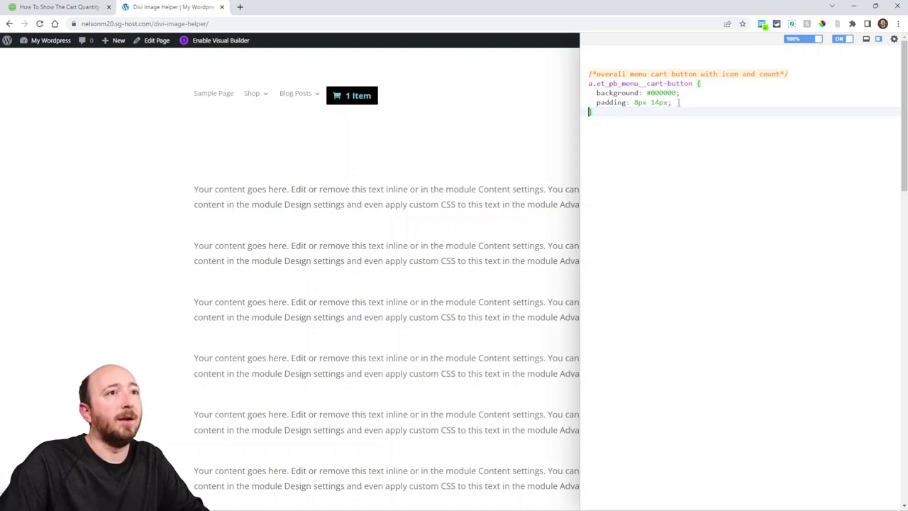
type("border: 3px solid red")
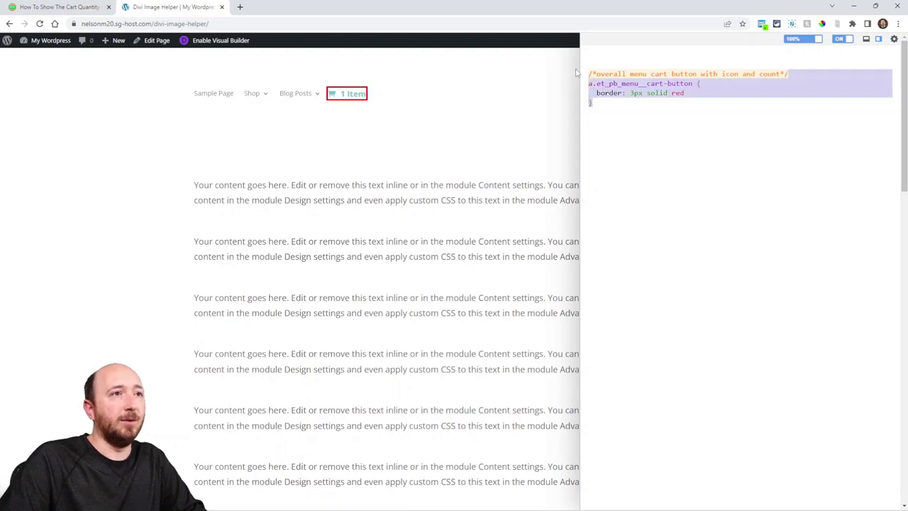
left_click(57, 6)
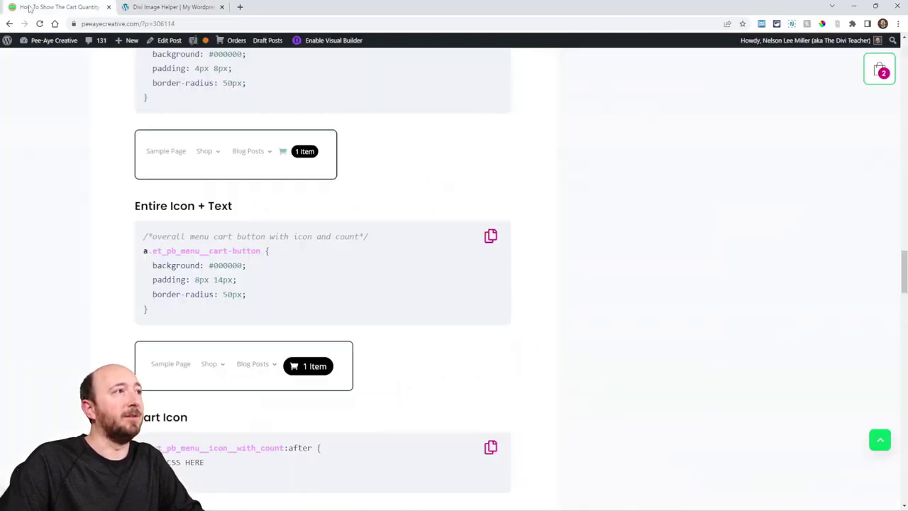
- Apply the Cart Icon snippet in User CSS with background: black and padding on the menu's cart icon
scroll("down", 3)
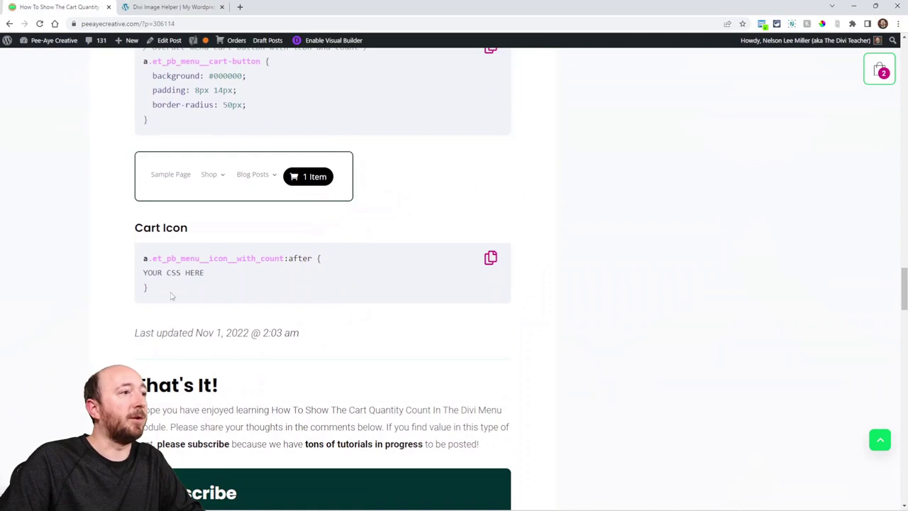
left_click(173, 6)
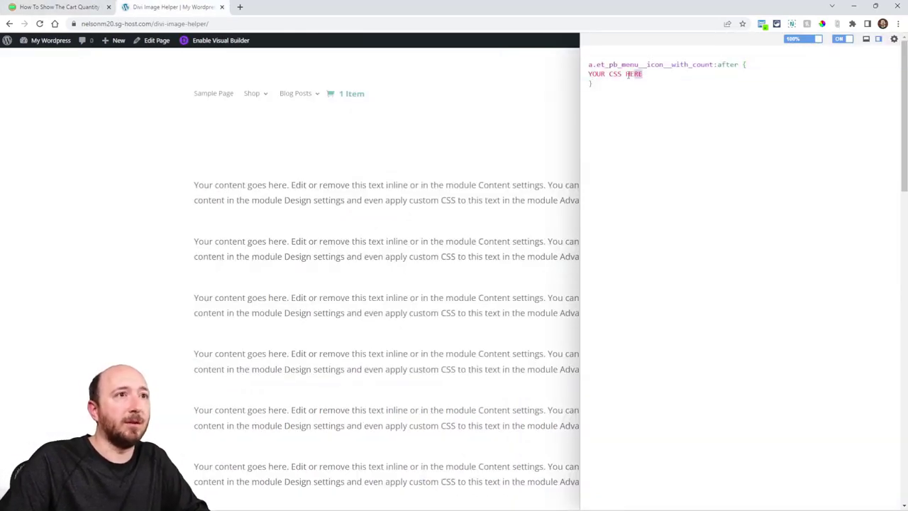
type("background")
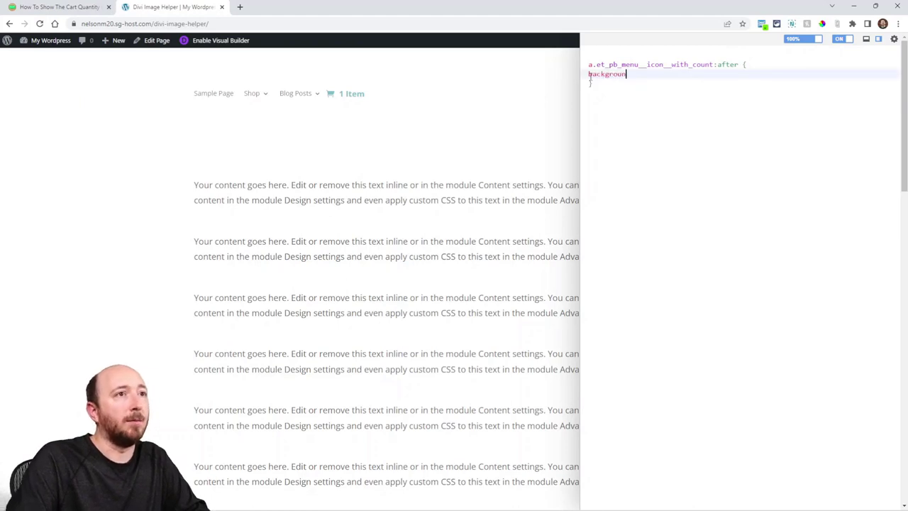
type(": blca")
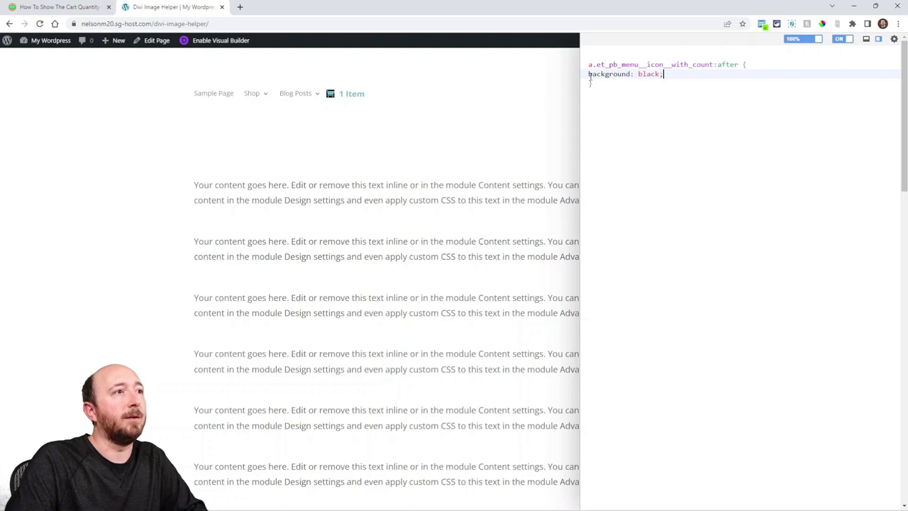
type("padding: 1")
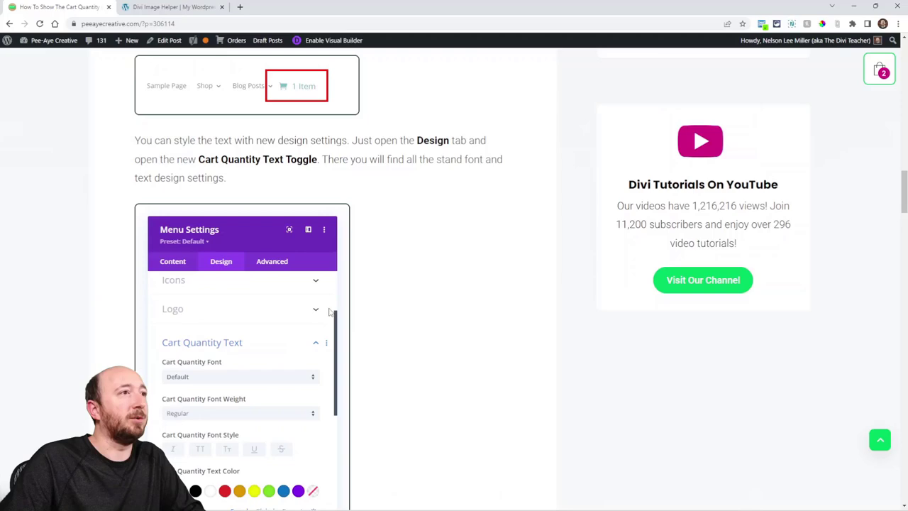
- View the Divi Changelog's Version 4.18.1 changes, including the new Cart Quantity option for Menu modules
left_click(284, 5)
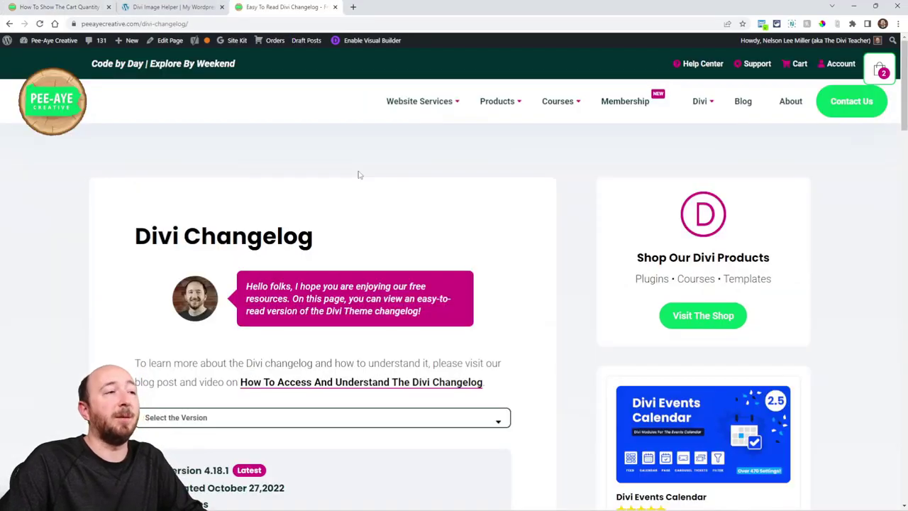
scroll("down", 3)
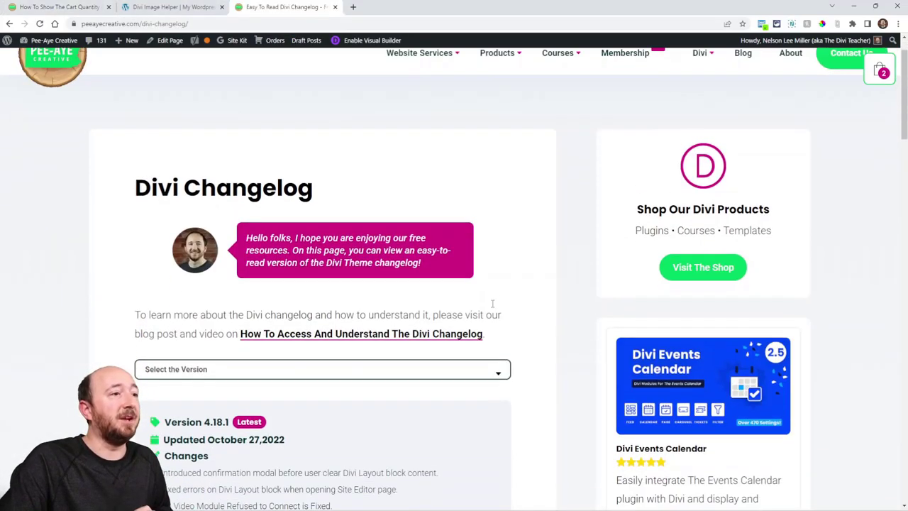
scroll("down", 3)
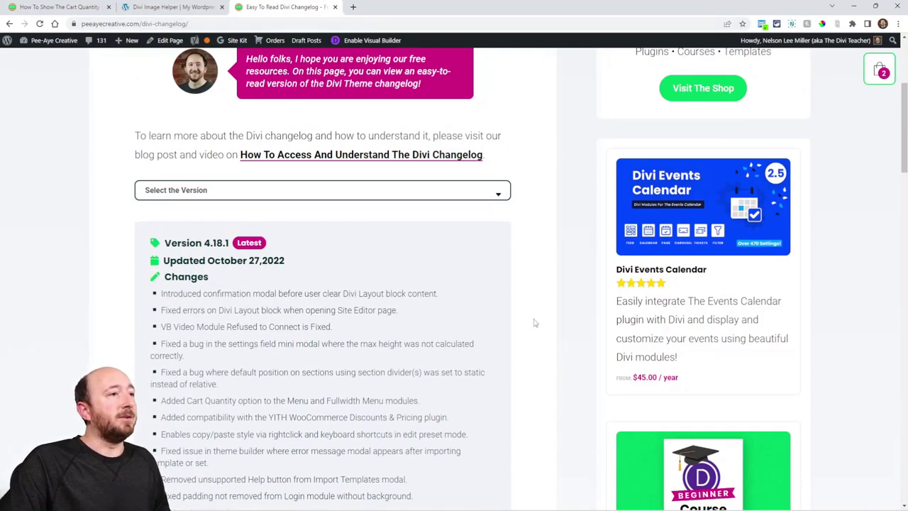
scroll("down", 3)
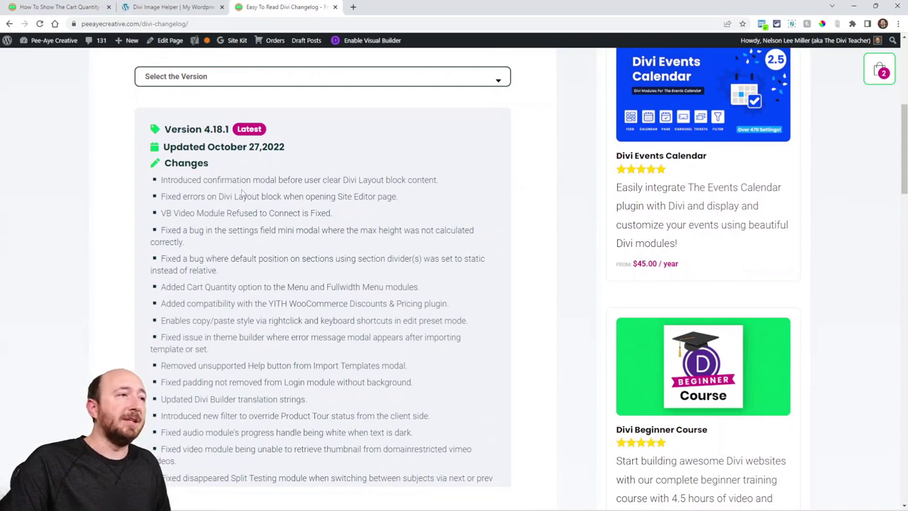